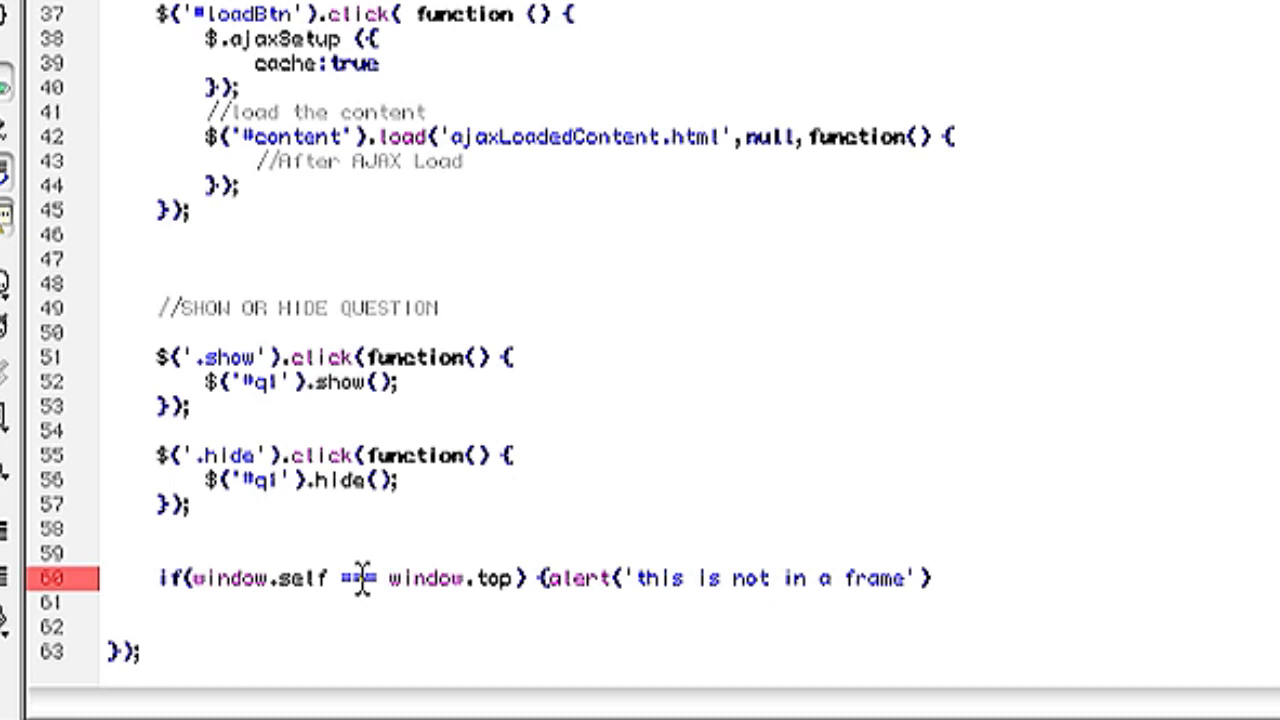
pyautogui.write('} else{')
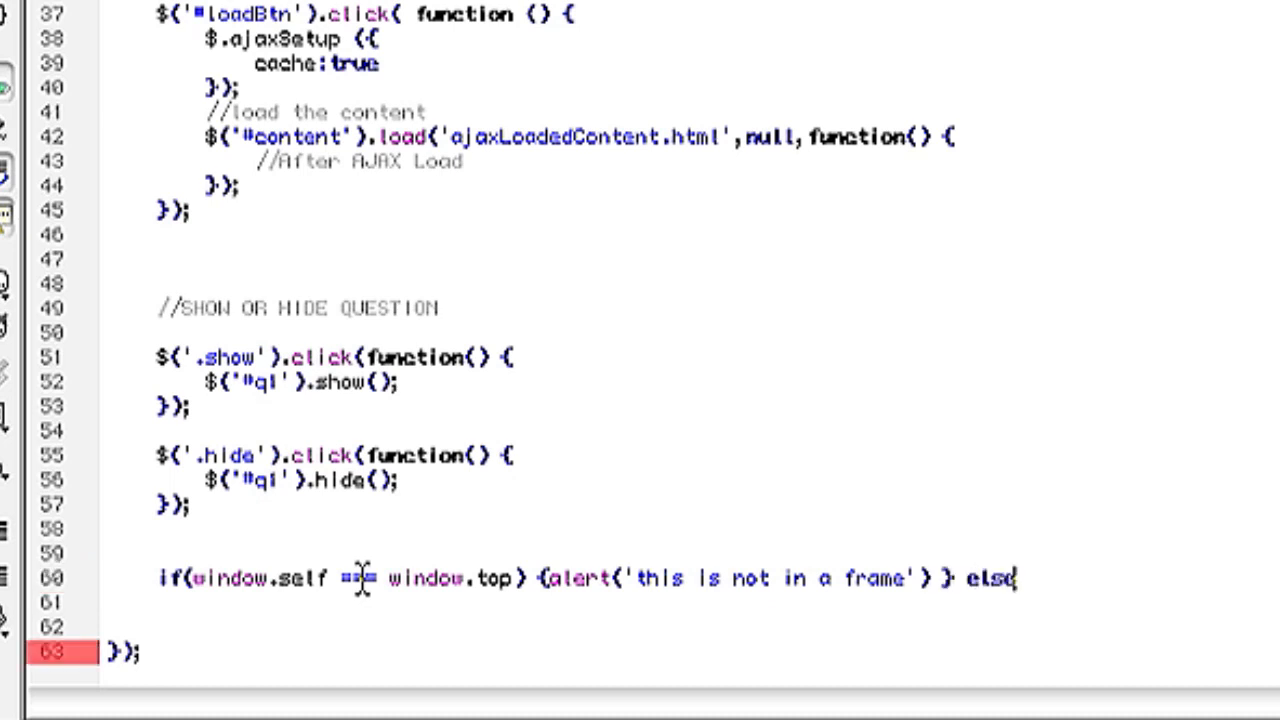
pyautogui.write('{')
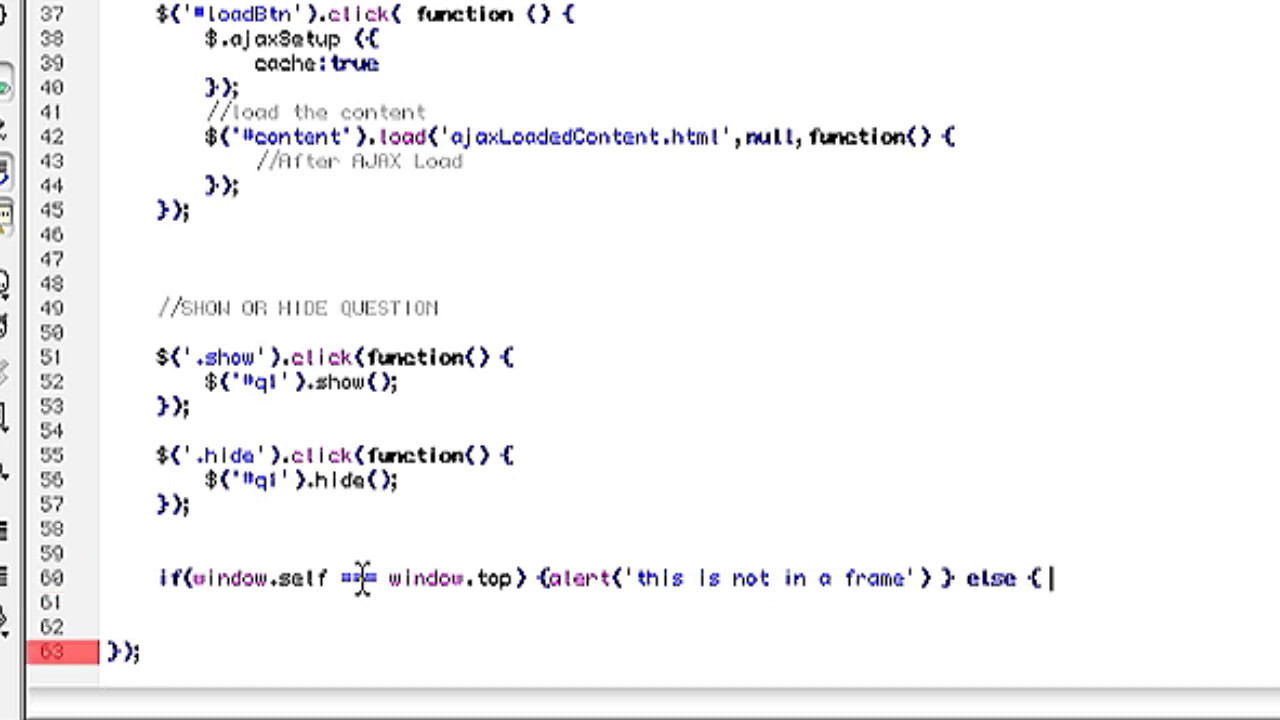
pyautogui.write("('")
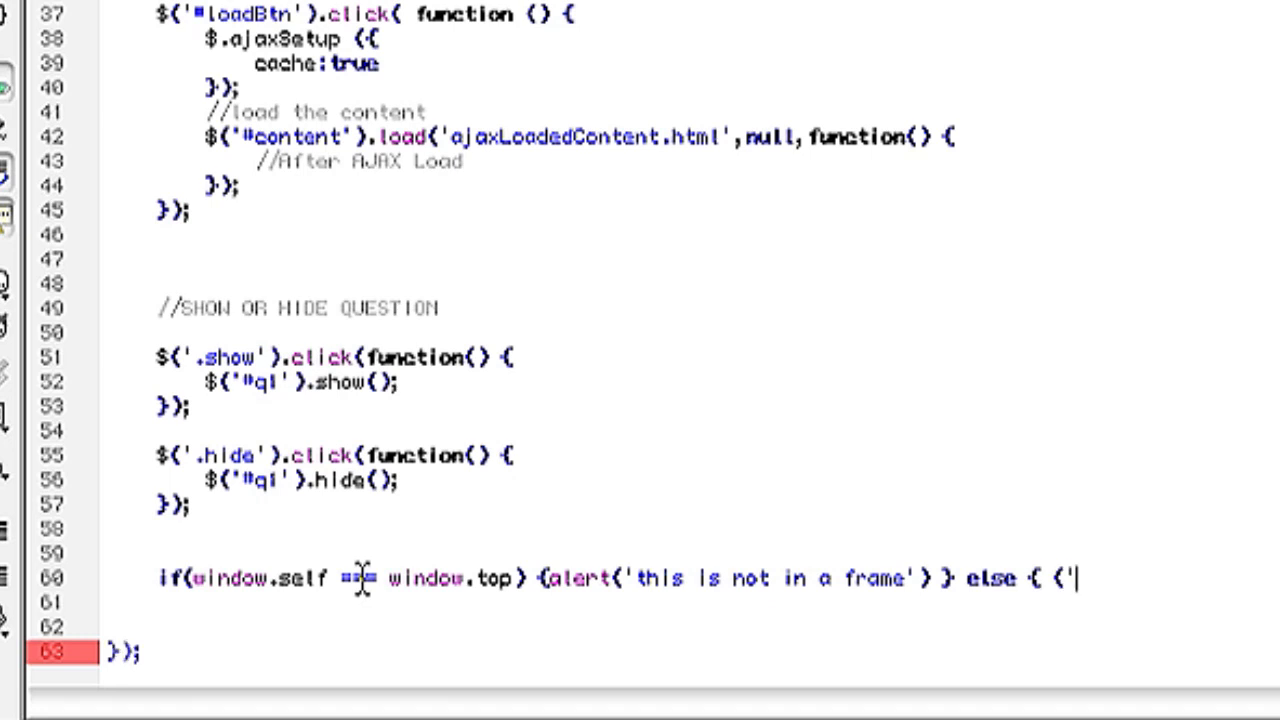